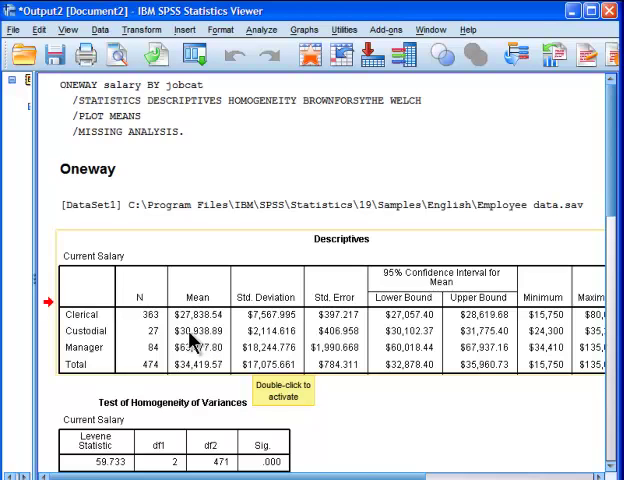
mouse_move(200, 345)
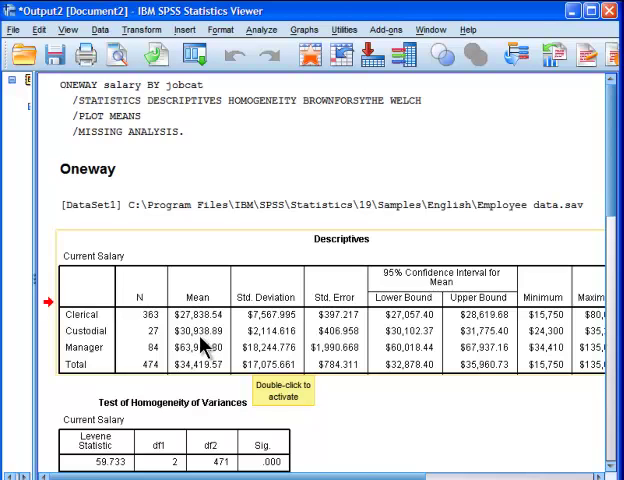
mouse_move(258, 335)
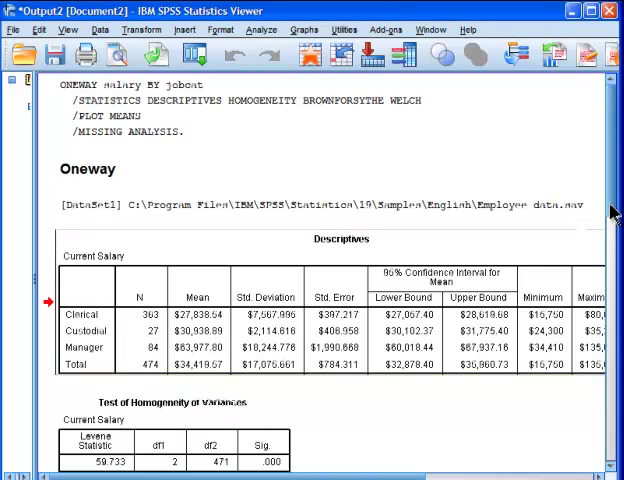
- Scroll down to show the Levene homogeneity test (59.733, p = .000) below Descriptives
scroll("down", 3)
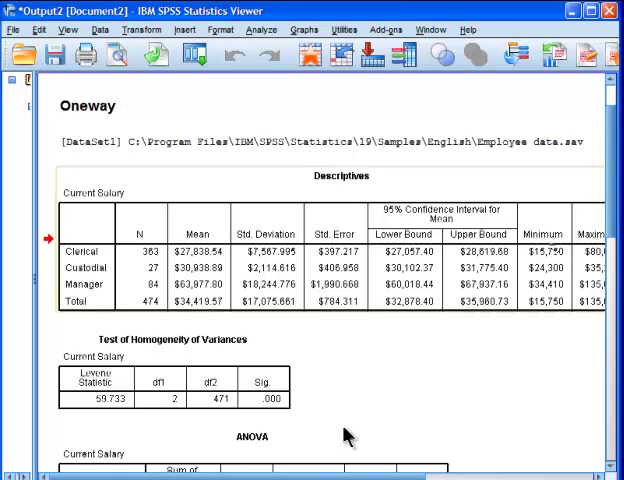
mouse_move(245, 395)
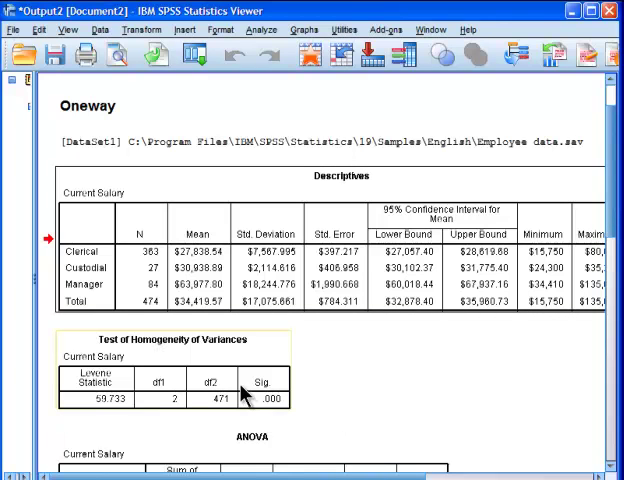
mouse_move(237, 397)
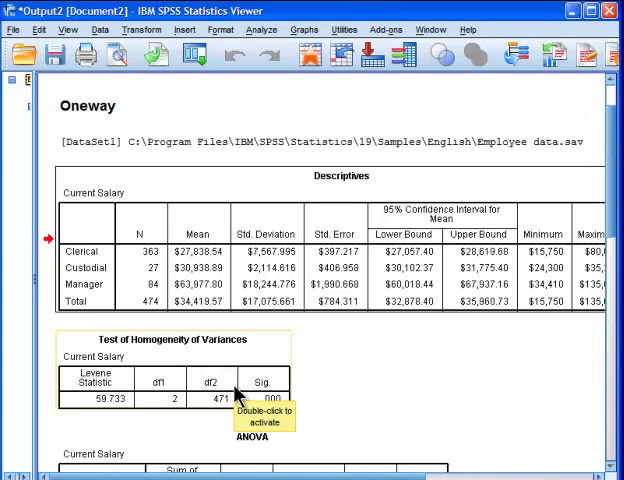
mouse_move(237, 397)
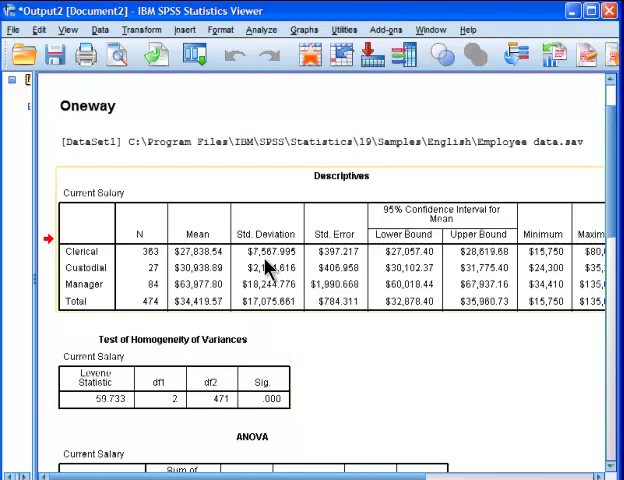
mouse_move(148, 442)
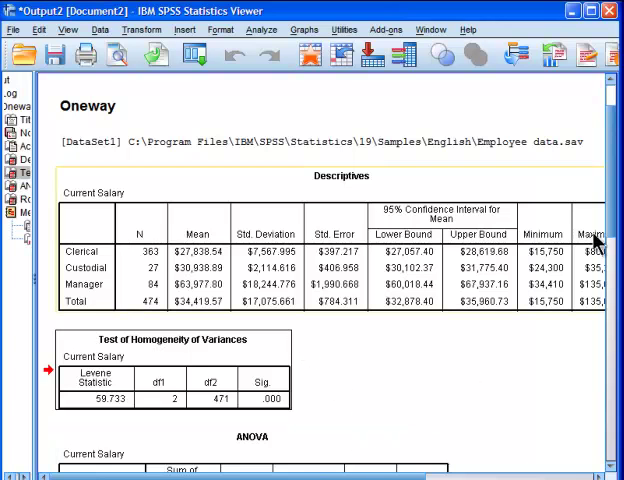
- Scroll down to reveal the full ANOVA table (F = 434.481) and Robust Tests heading
scroll("down", 3)
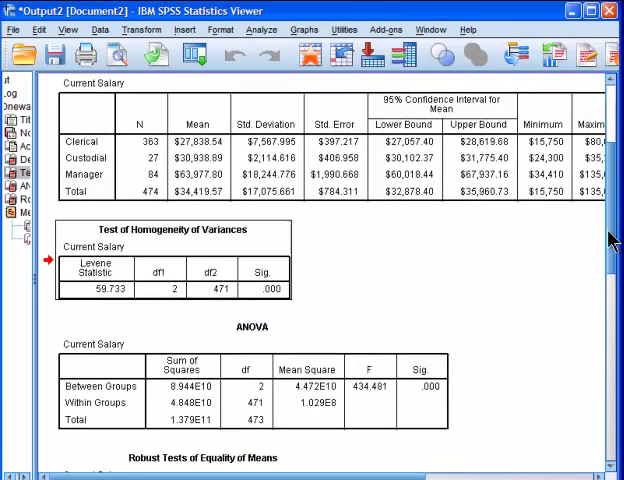
scroll("down", 3)
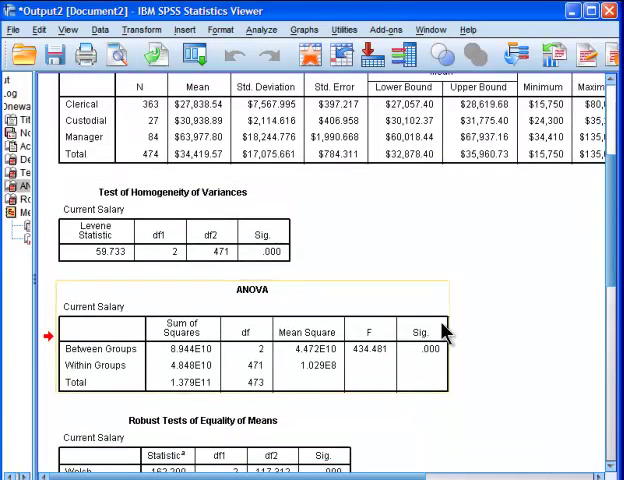
mouse_move(510, 350)
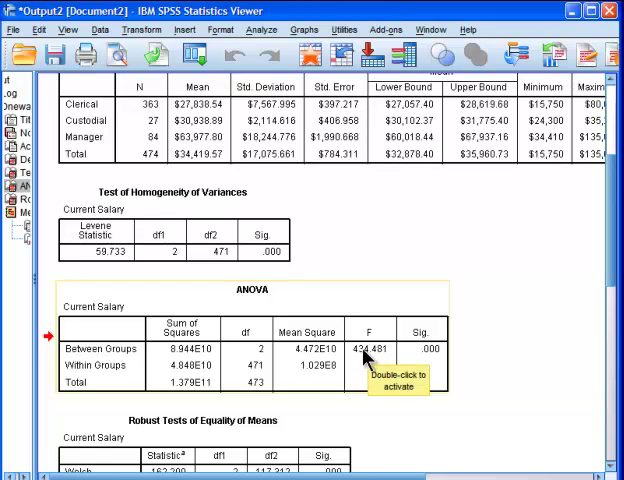
mouse_move(445, 363)
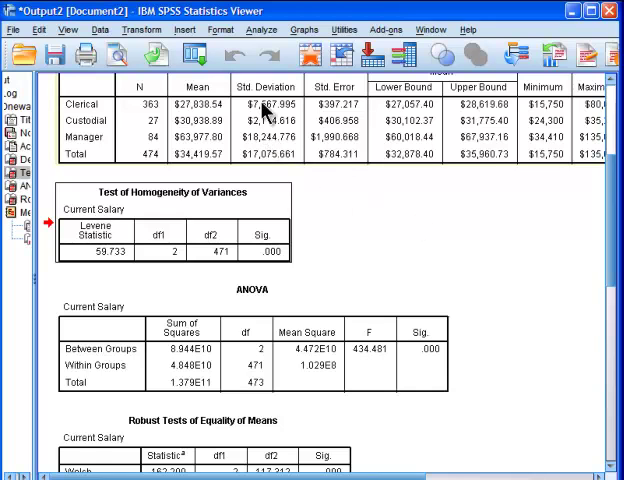
mouse_move(278, 174)
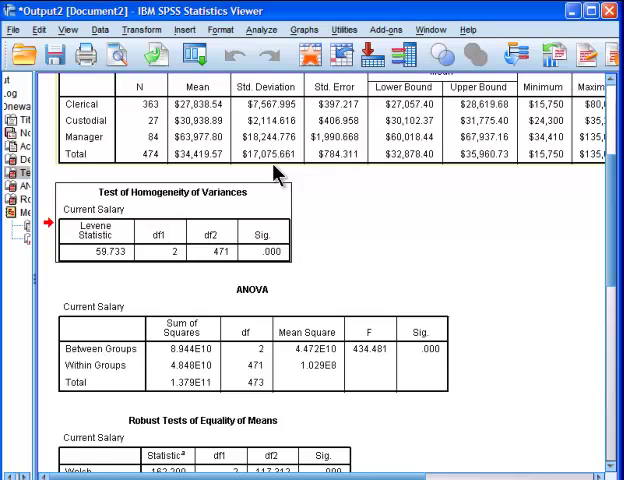
mouse_move(605, 258)
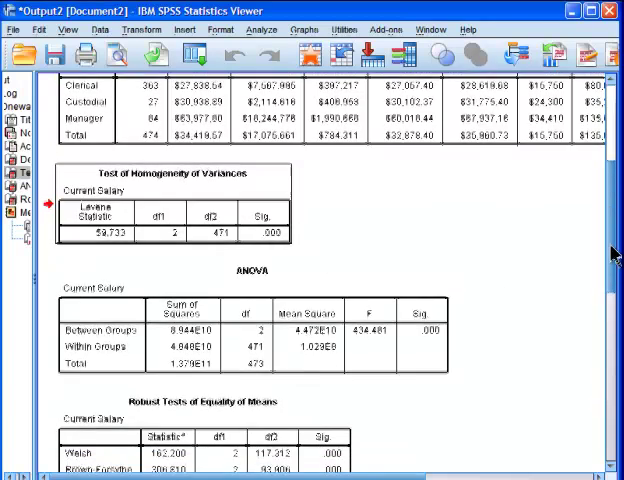
scroll("down", 3)
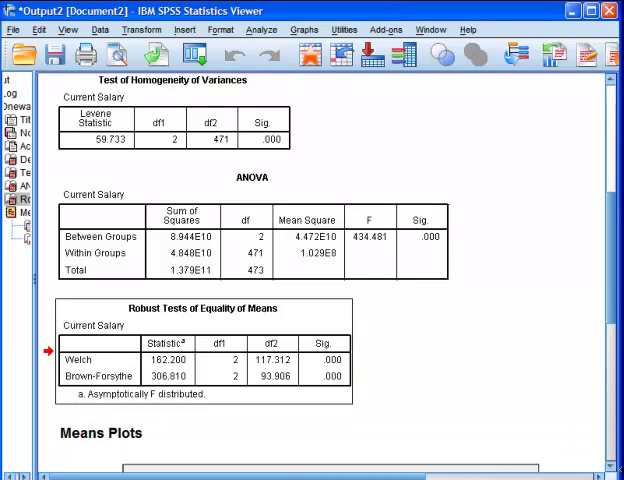
scroll("down", 3)
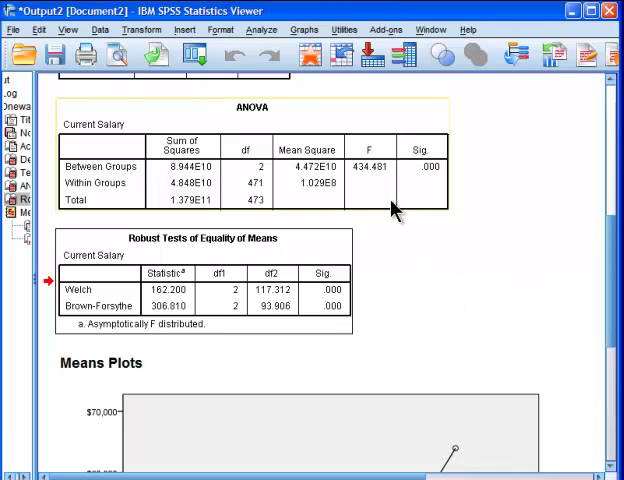
mouse_move(435, 270)
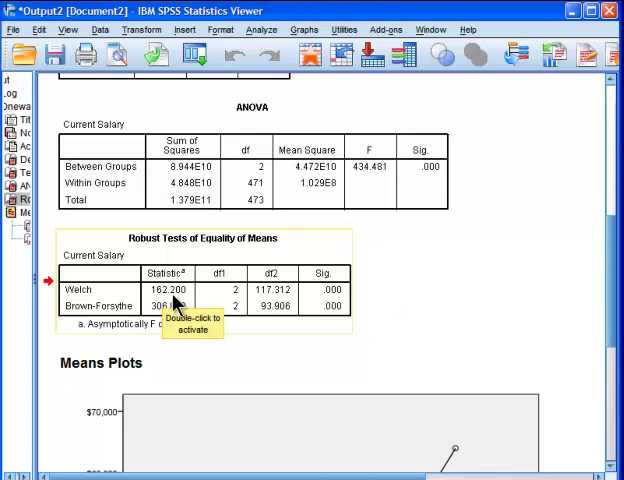
mouse_move(345, 305)
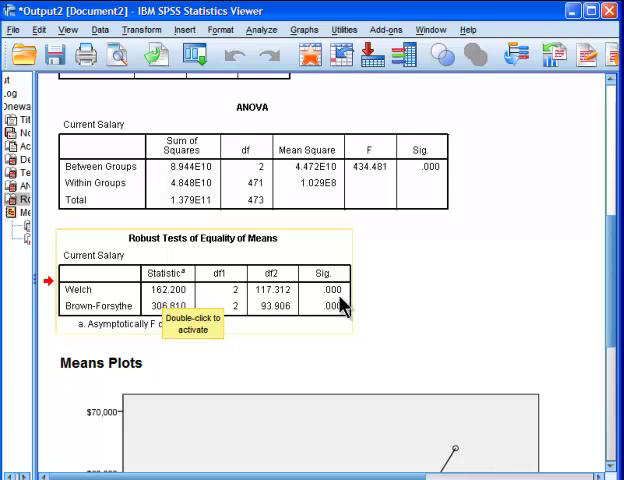
mouse_move(275, 295)
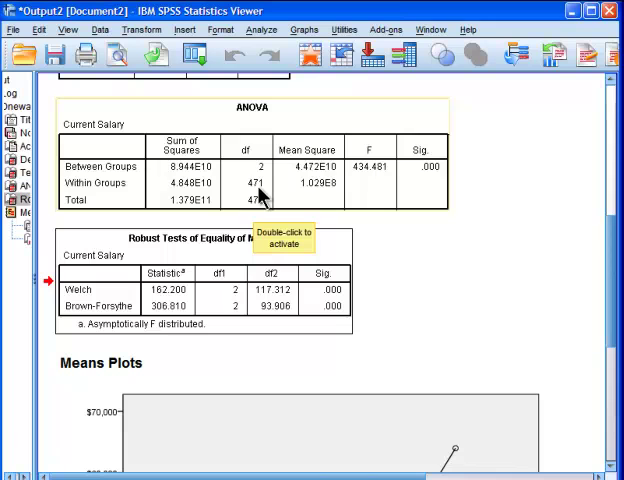
mouse_move(263, 177)
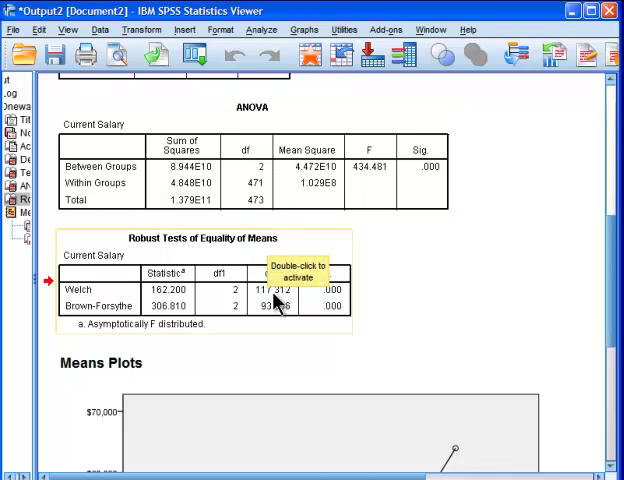
mouse_move(234, 301)
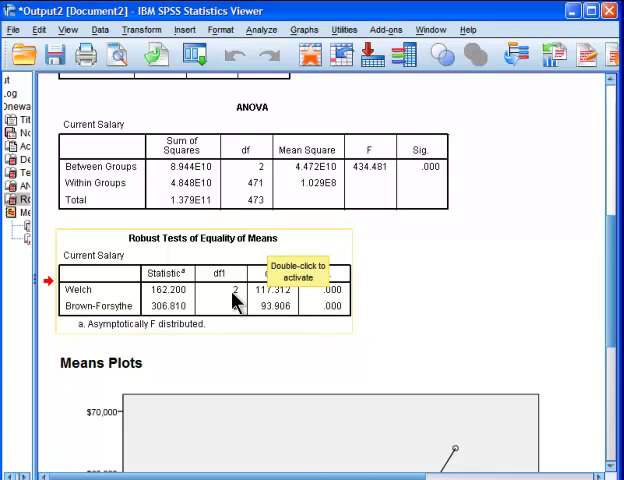
mouse_move(455, 315)
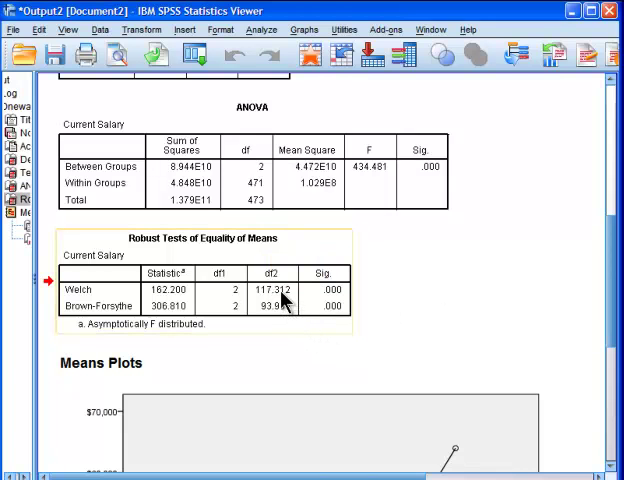
mouse_move(345, 305)
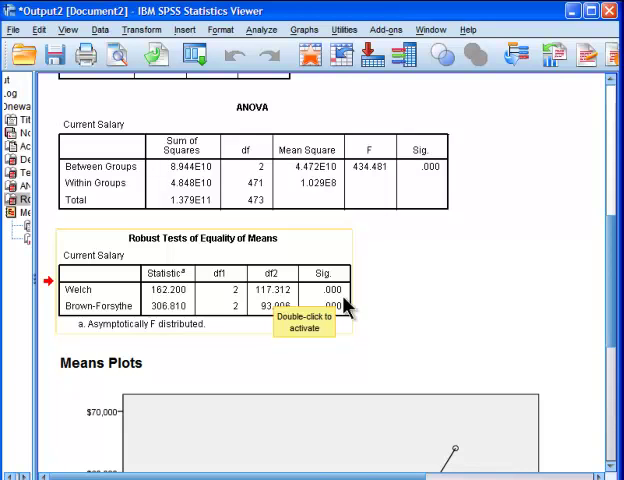
mouse_move(465, 347)
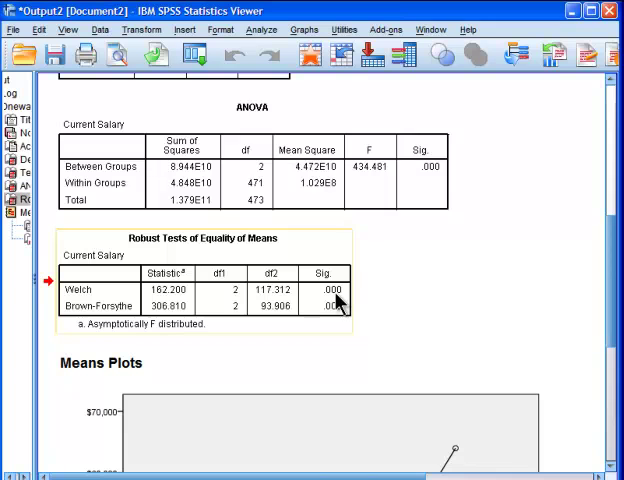
mouse_move(345, 300)
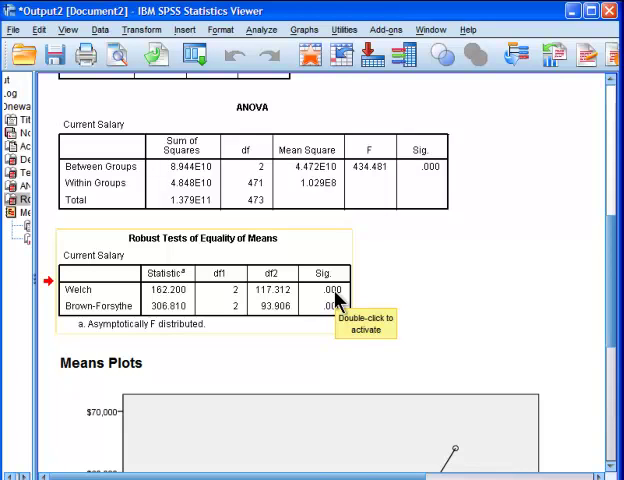
mouse_move(323, 315)
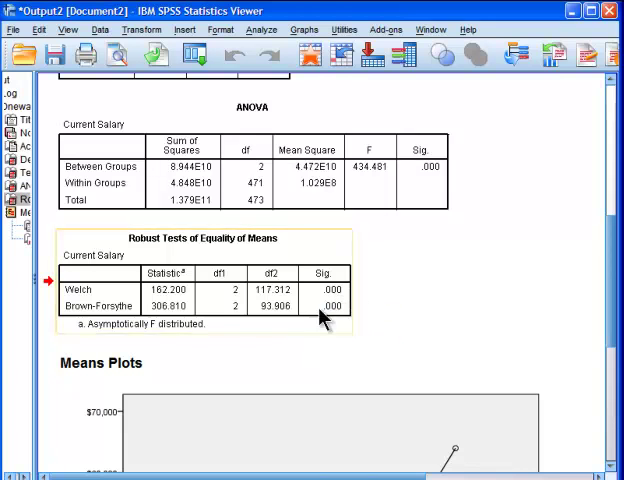
mouse_move(333, 298)
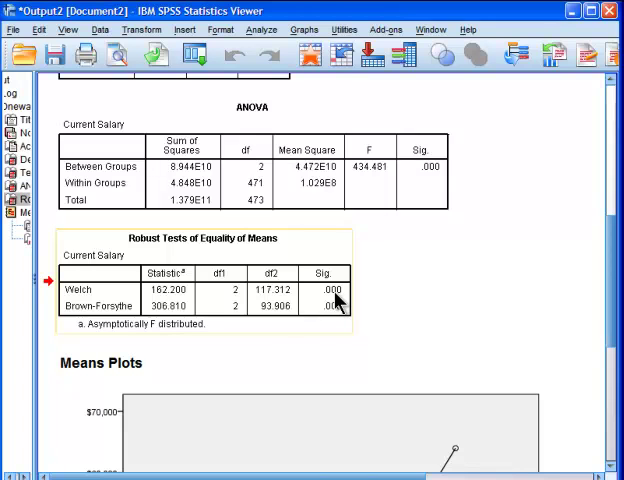
mouse_move(140, 315)
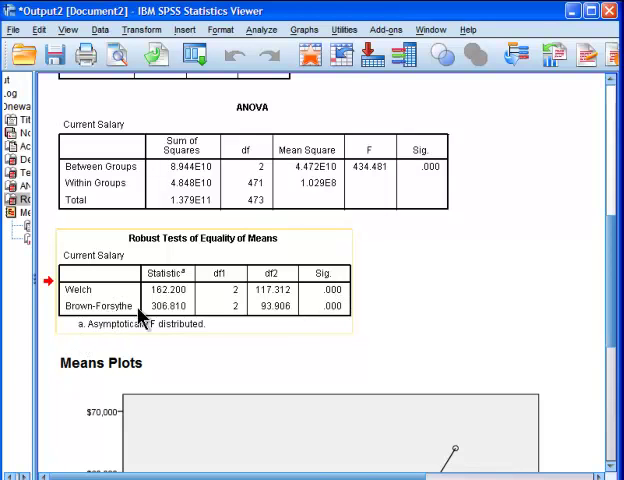
mouse_move(337, 322)
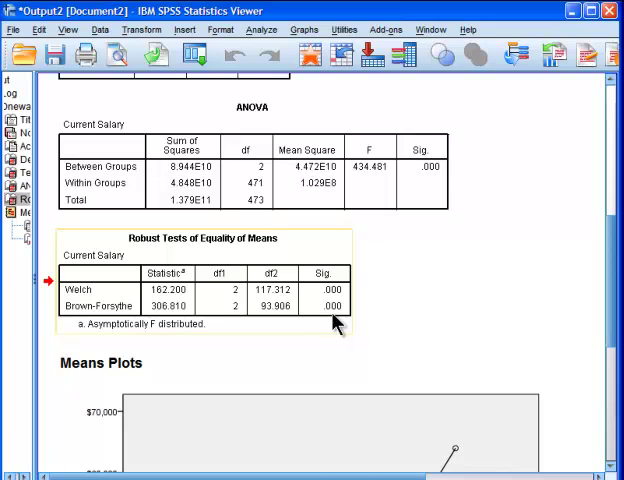
mouse_move(420, 333)
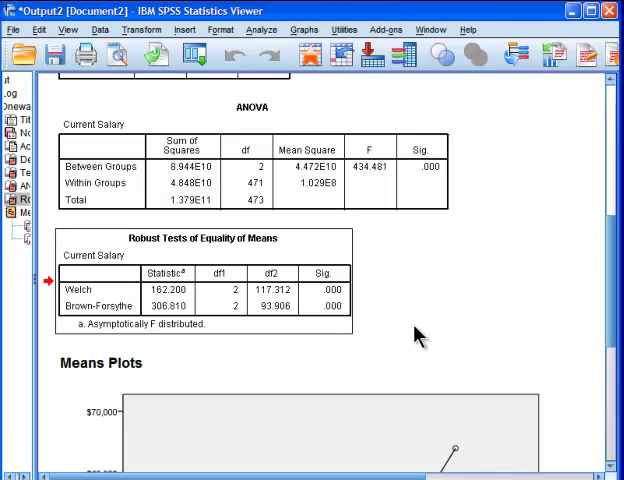
mouse_move(402, 347)
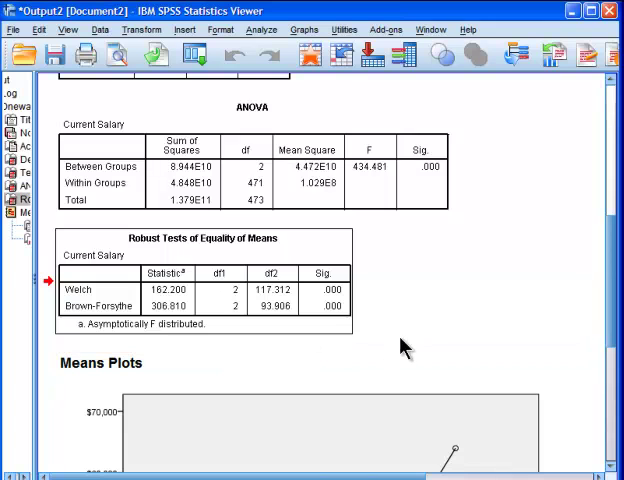
mouse_move(460, 337)
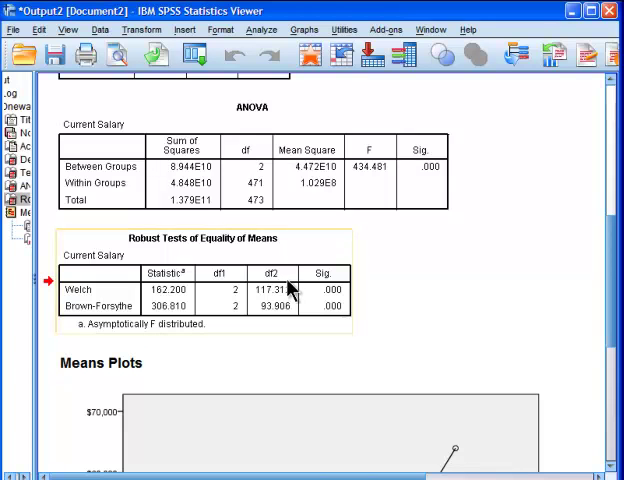
mouse_move(475, 245)
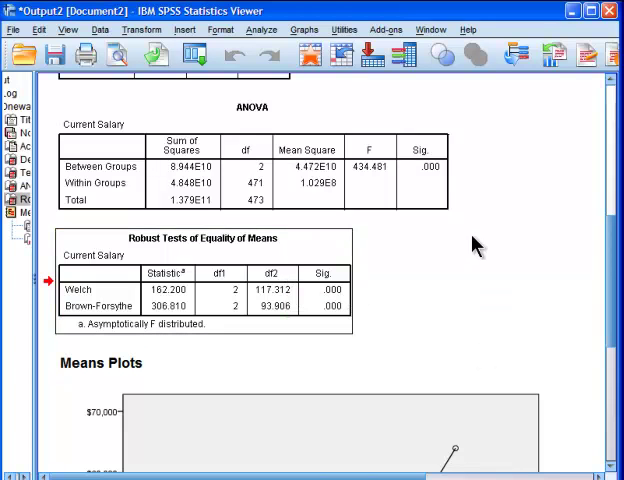
mouse_move(570, 290)
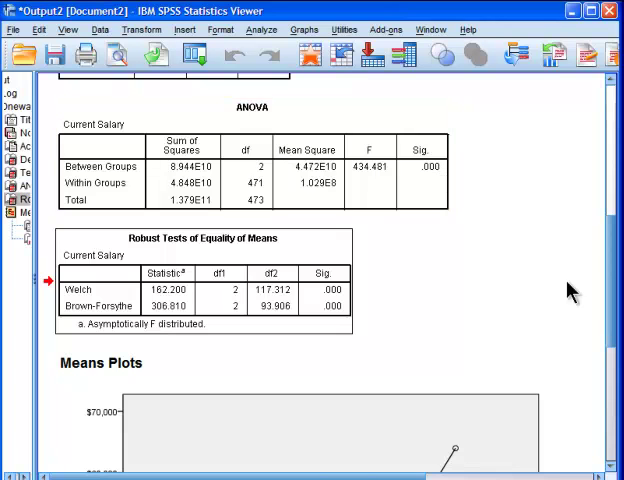
- Scroll past the Robust Tests table until the Means Plots chart begins appearing
scroll("up", 3)
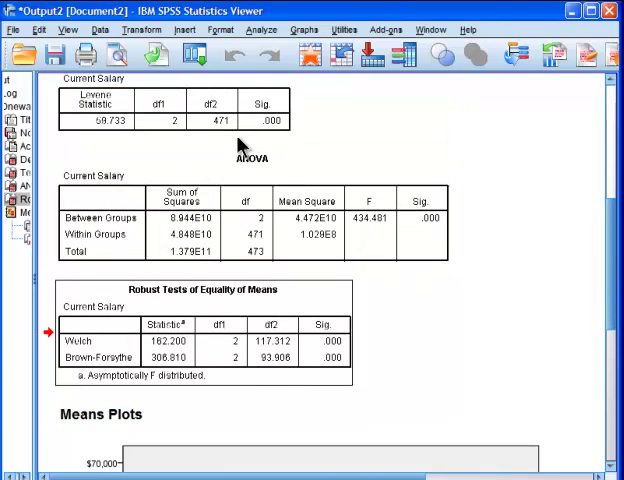
mouse_move(265, 130)
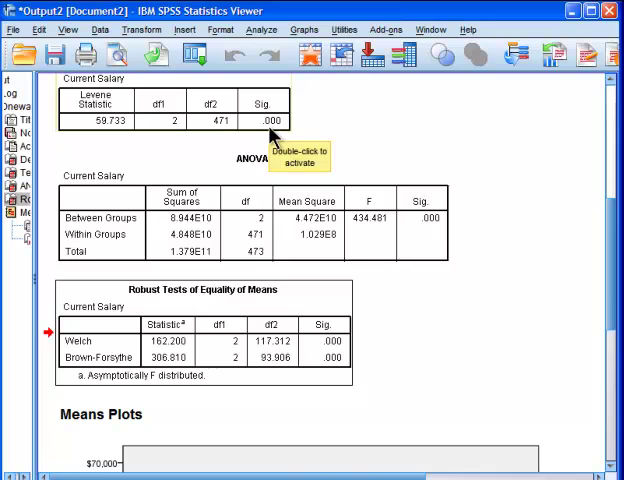
mouse_move(258, 400)
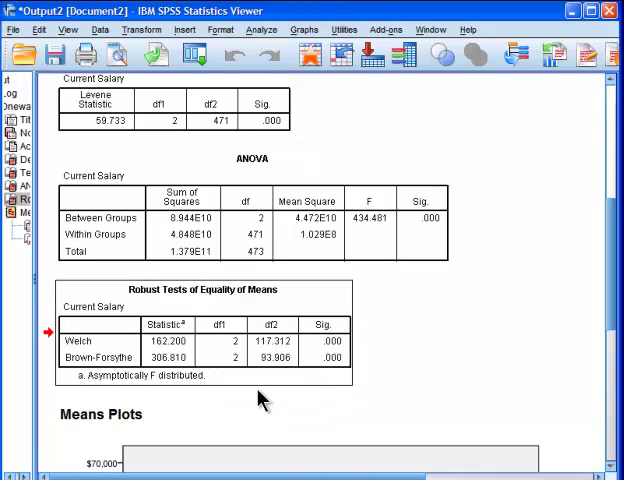
mouse_move(610, 275)
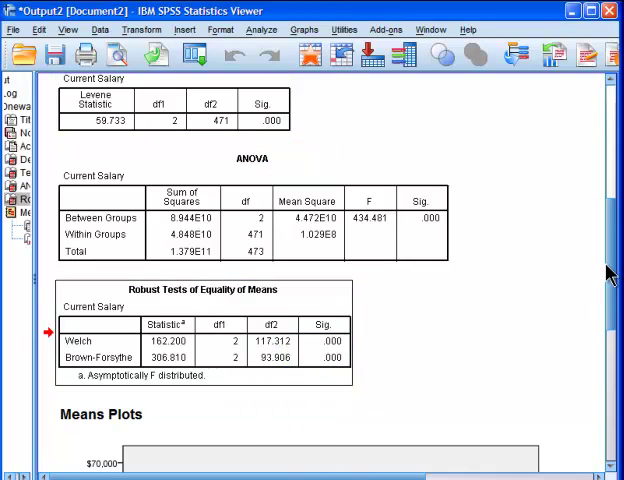
scroll("down", 3)
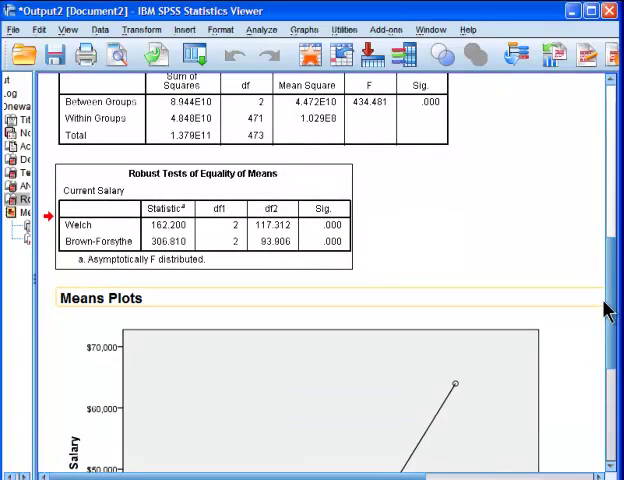
- Scroll to the complete salary means plot and click the chart near the Clerical point
scroll("down", 3)
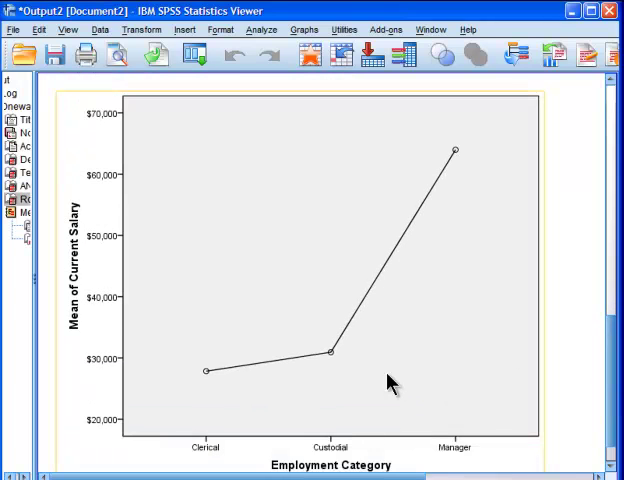
mouse_move(390, 383)
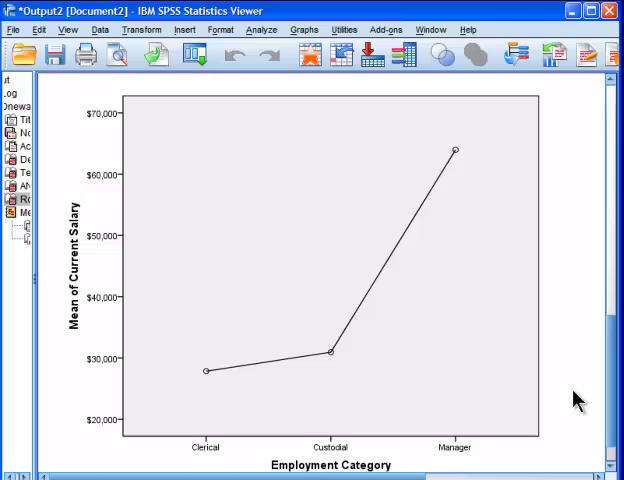
left_click(225, 395)
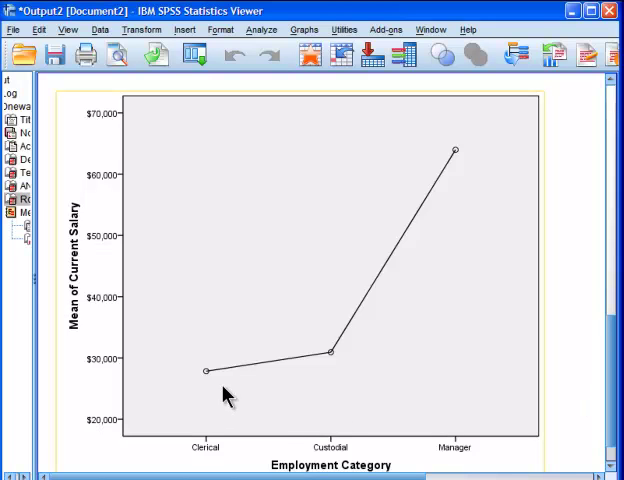
mouse_move(215, 374)
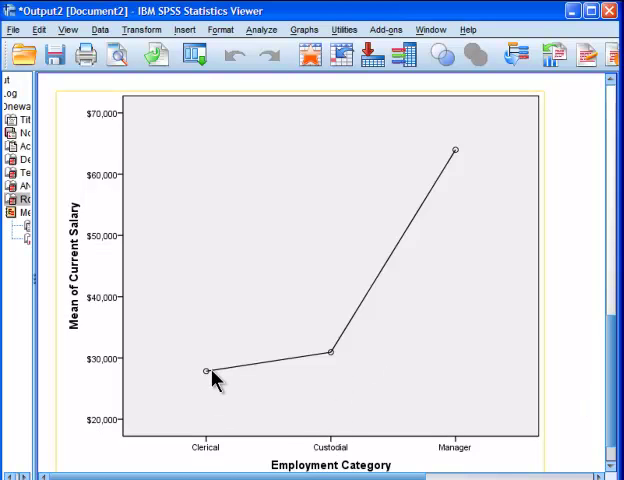